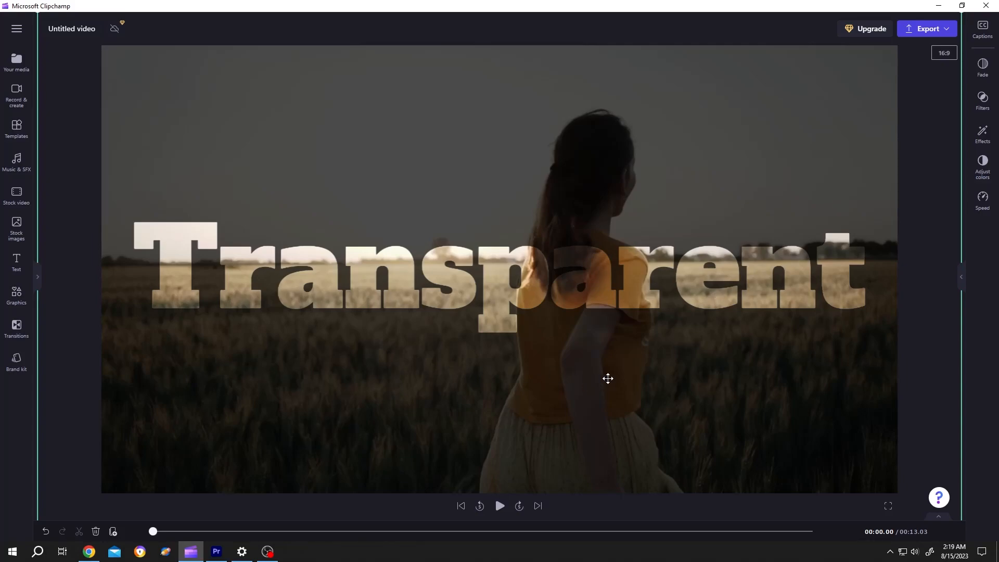
Step: Return from the finished preview to the editor with only the Happy.mp4 clip on the timeline
left_click(499, 506)
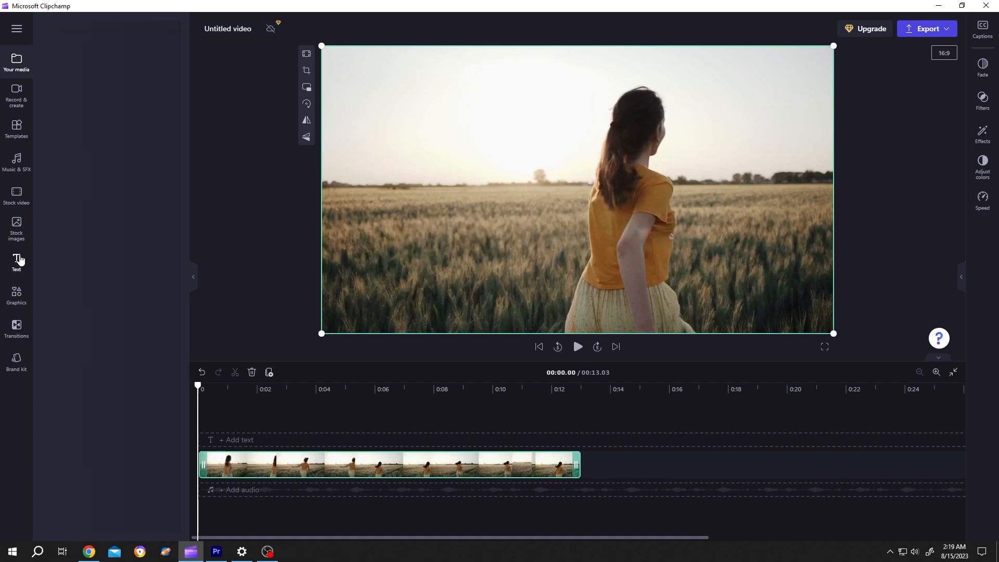
Step: Add a Plain text layer reading HOPE in large bold white DM Sans over the footage
left_click(16, 261)
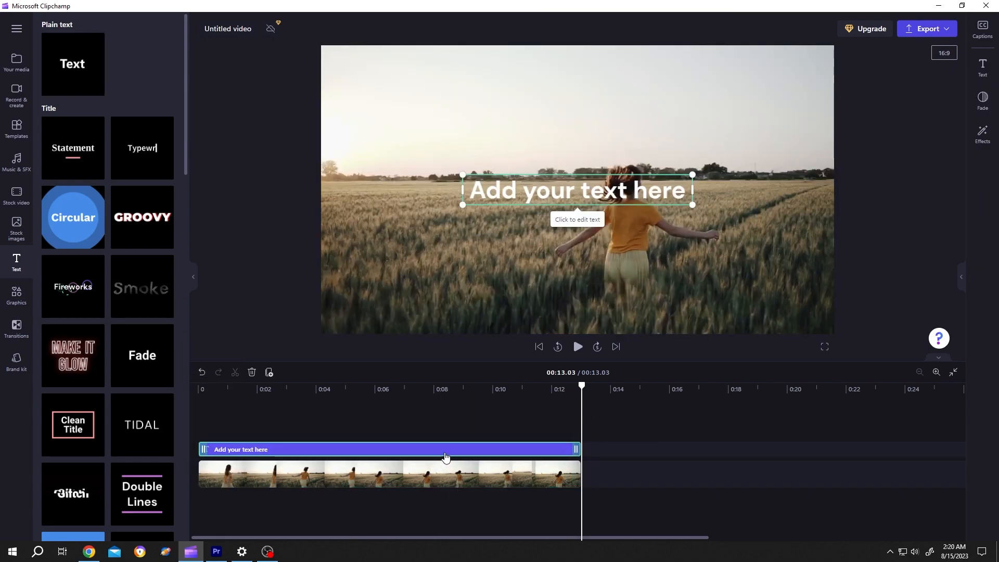
left_click(982, 68)
type("HOPE")
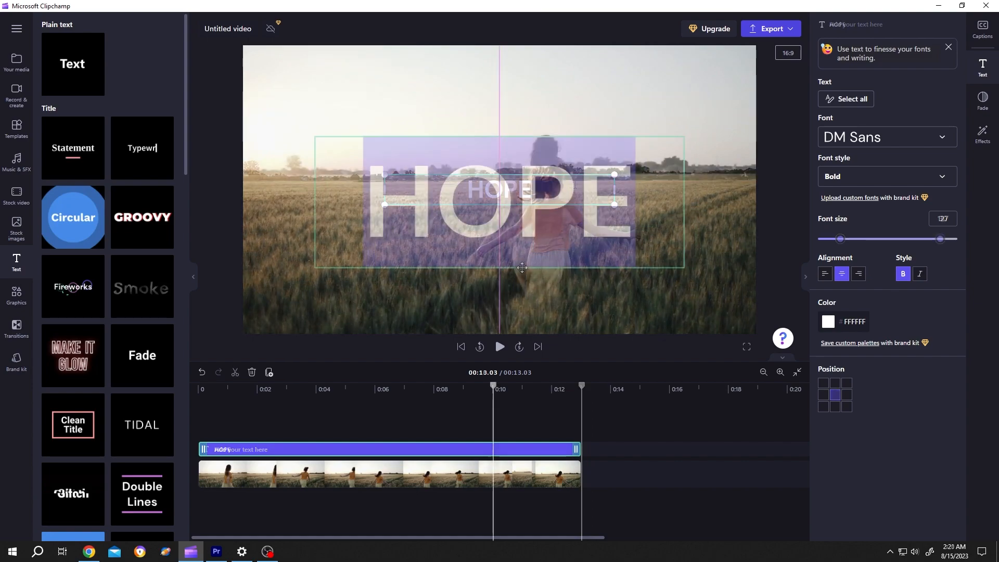
Step: Change the HOPE title to a heavy slab-serif font
left_click(887, 137)
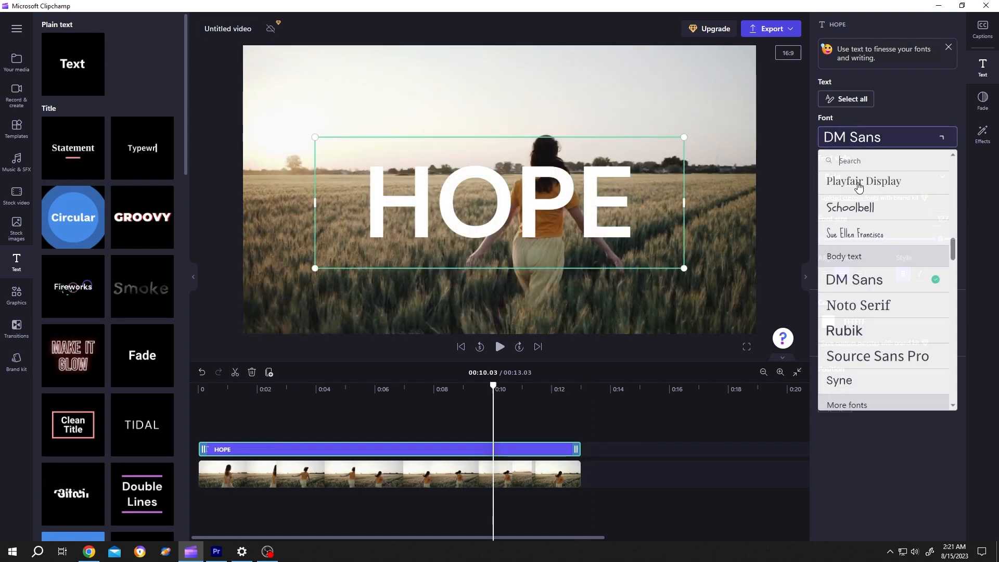
left_click(864, 181)
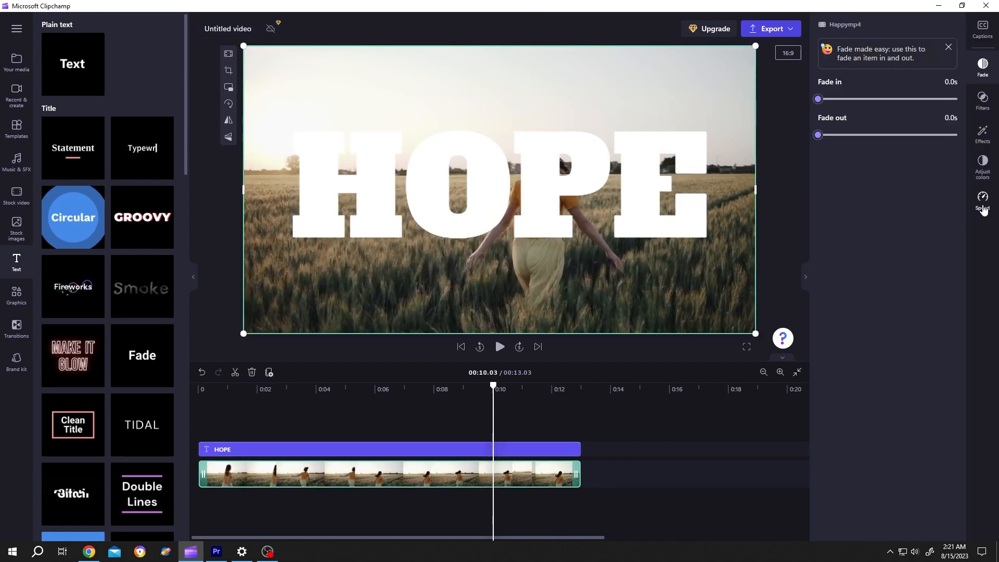
Step: Make the wheat-field clip fully transparent, leaving white letters on black, ready to export
left_click(983, 166)
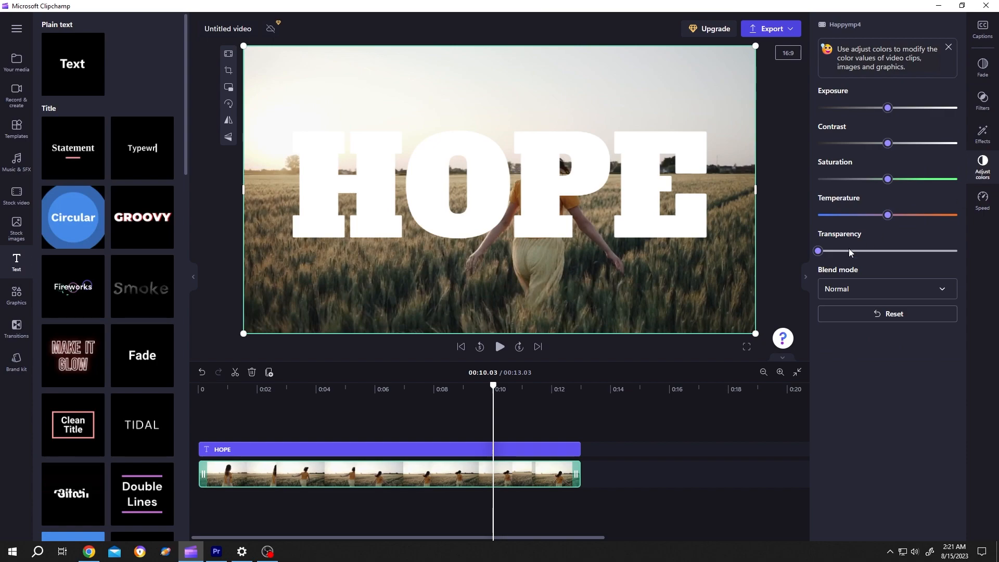
left_click_drag(819, 251, 957, 251)
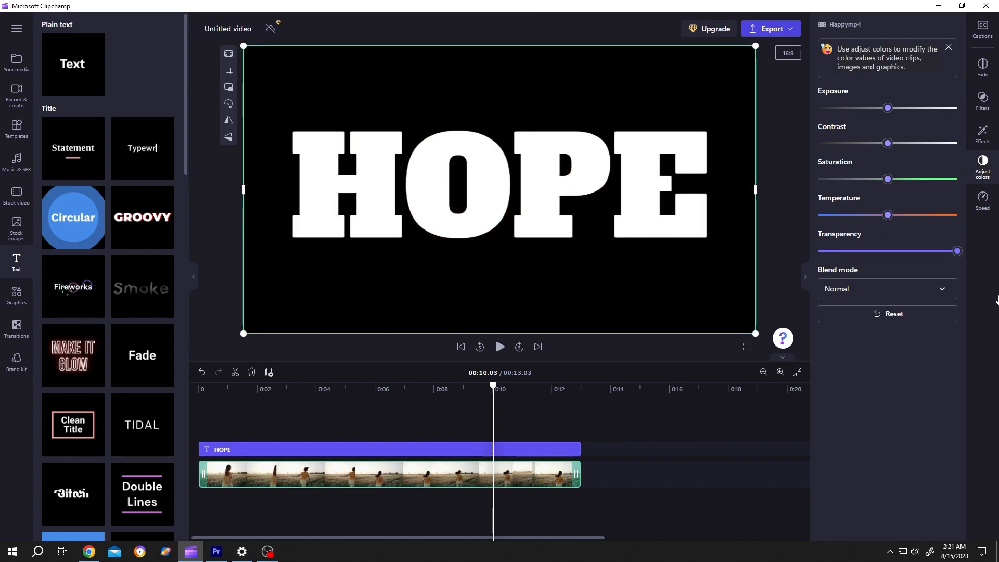
left_click(770, 29)
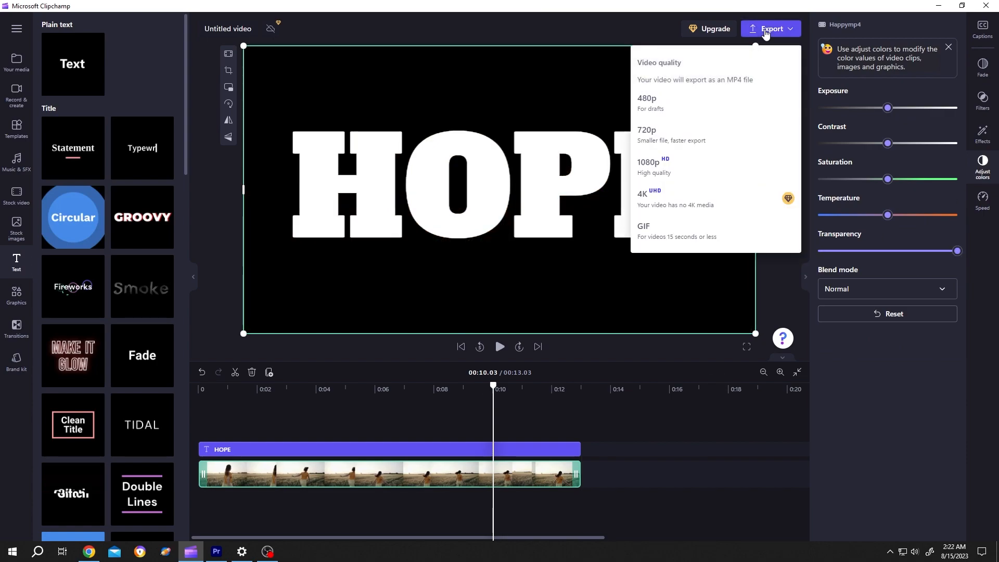
mouse_move(710, 168)
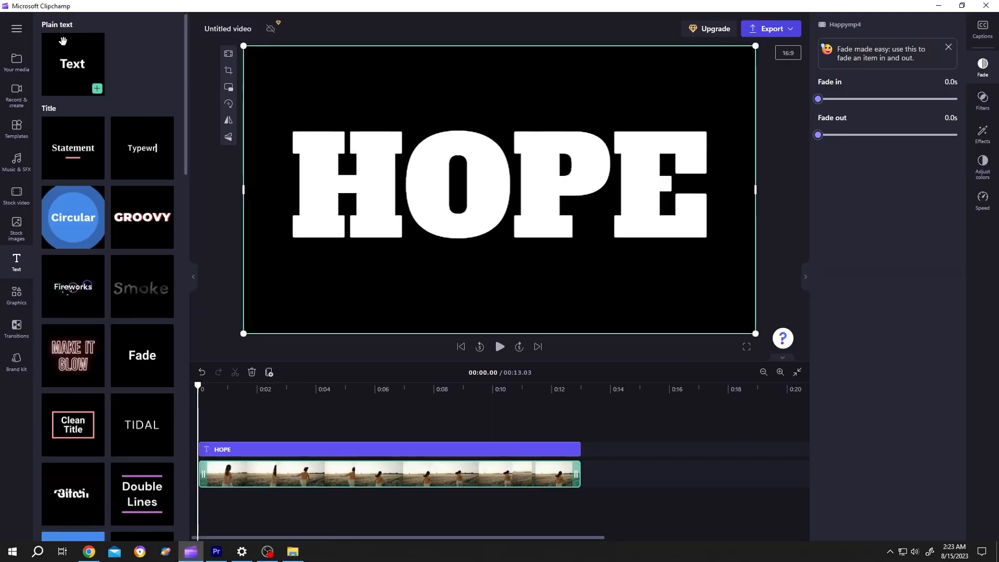
Step: Show the media library with the exported 13-second HOPE video among the footage
left_click(16, 60)
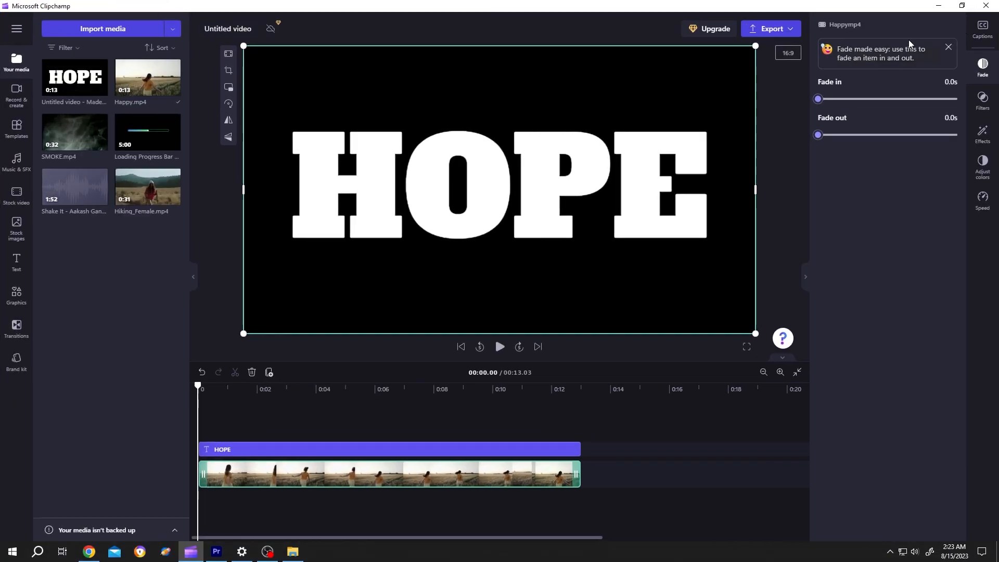
Step: Place the exported HOPE video above the wheat-field clip and blend it with Darken
left_click(410, 449)
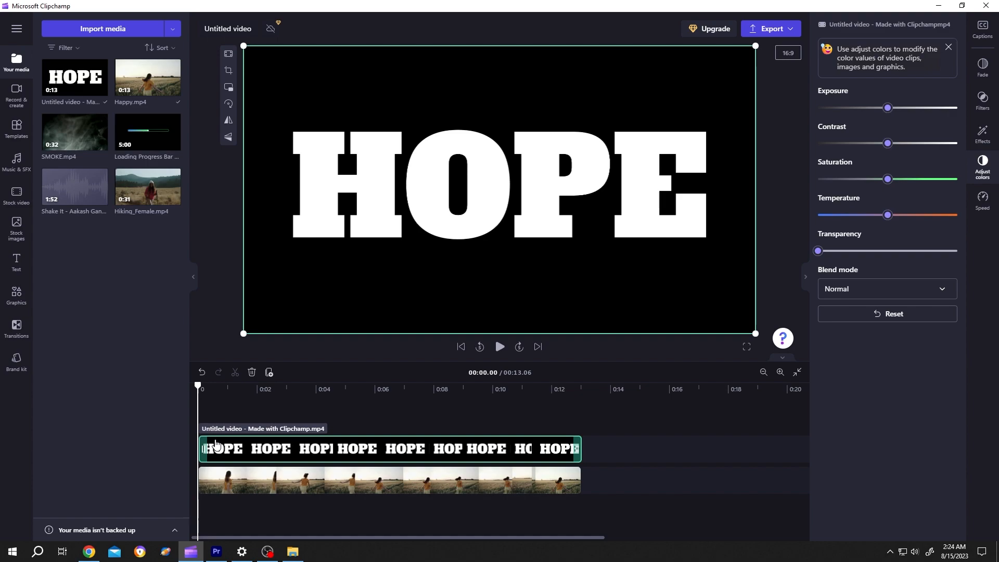
left_click(886, 290)
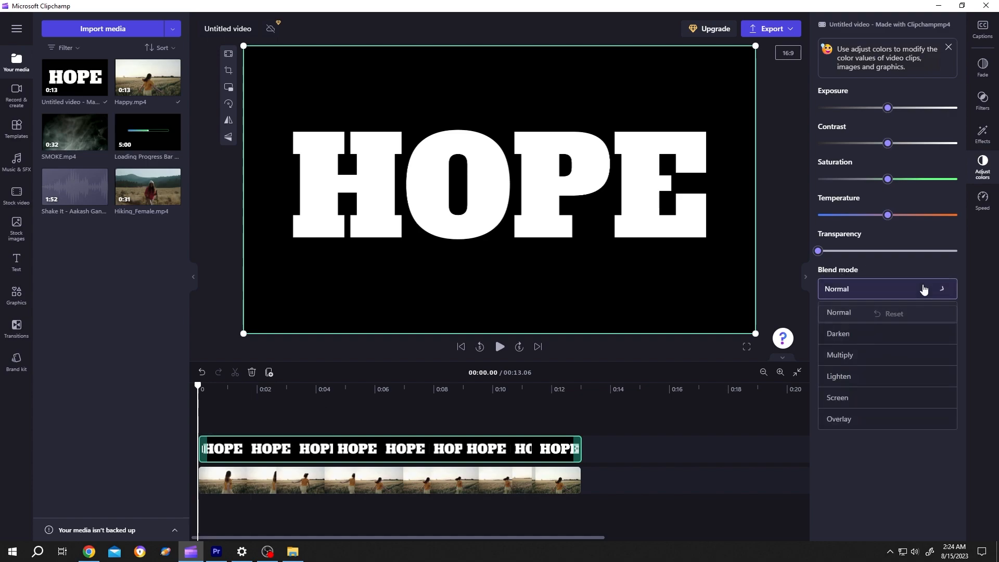
left_click(838, 334)
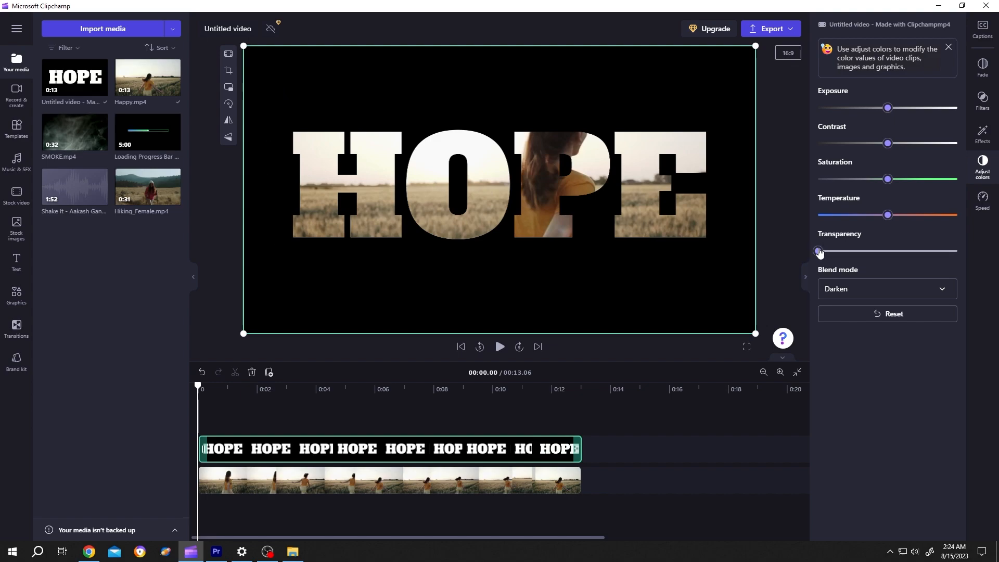
Step: Raise the HOPE layer's transparency slightly so darkened footage shows around the letters, then play it back
left_click_drag(819, 251, 828, 251)
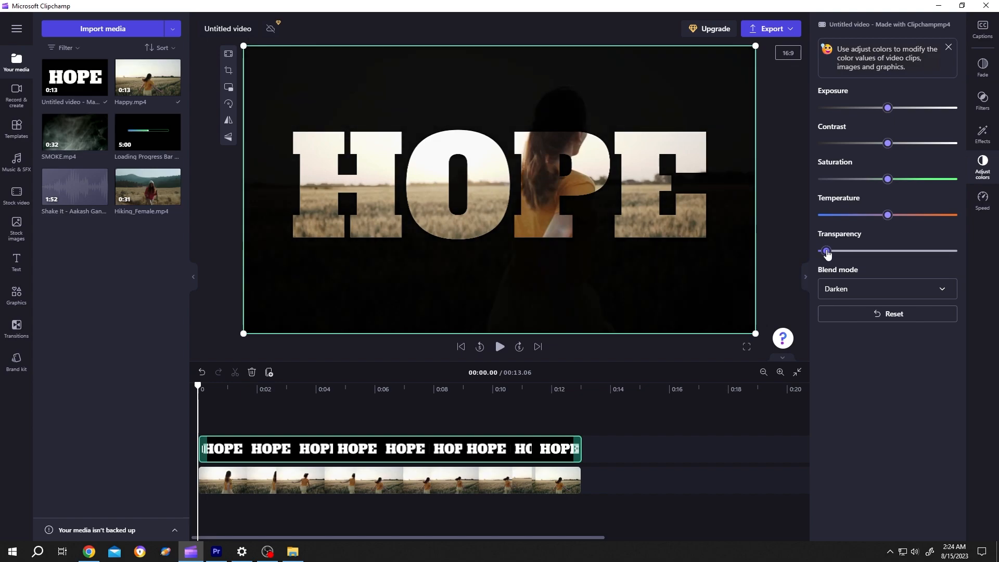
left_click_drag(827, 251, 844, 251)
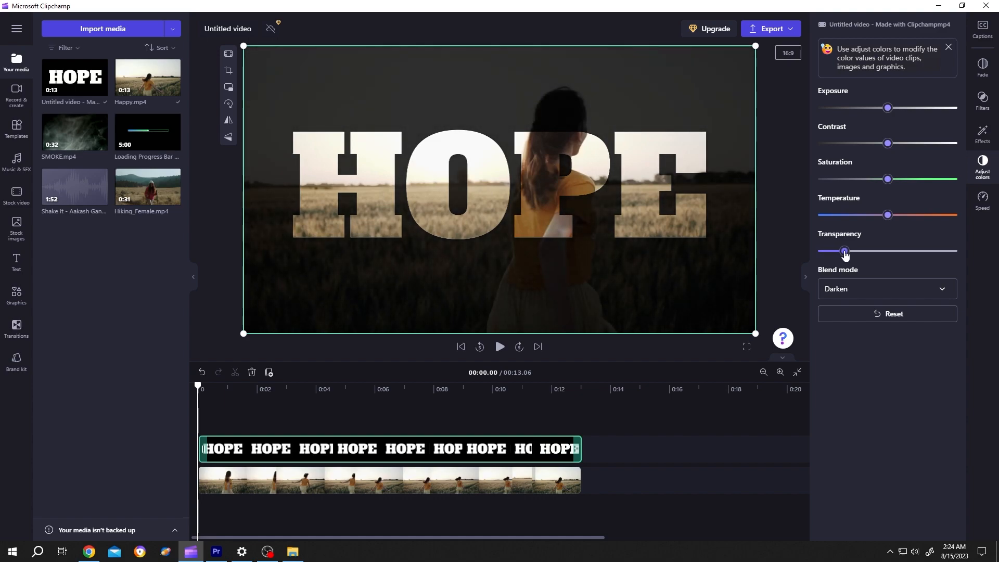
left_click(499, 346)
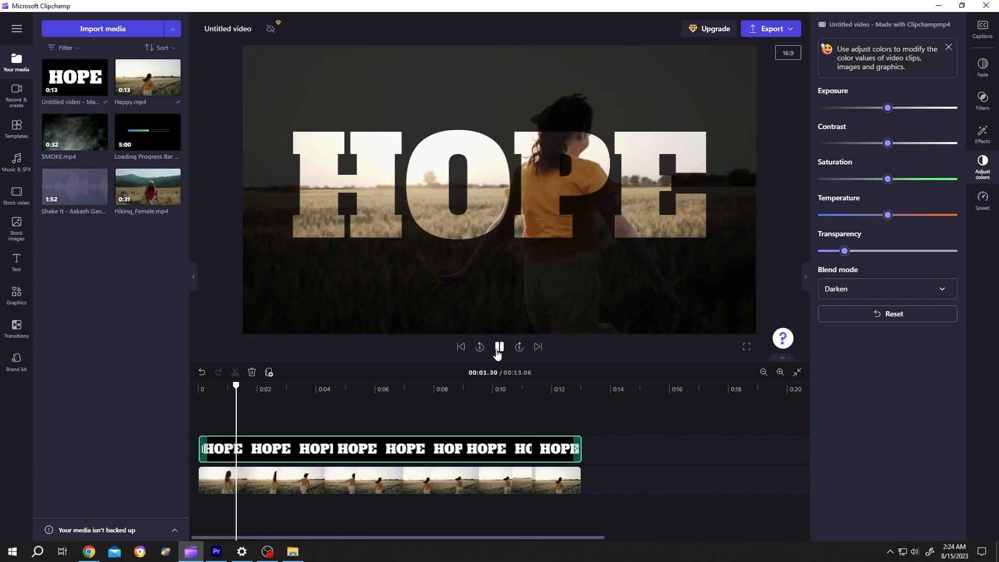